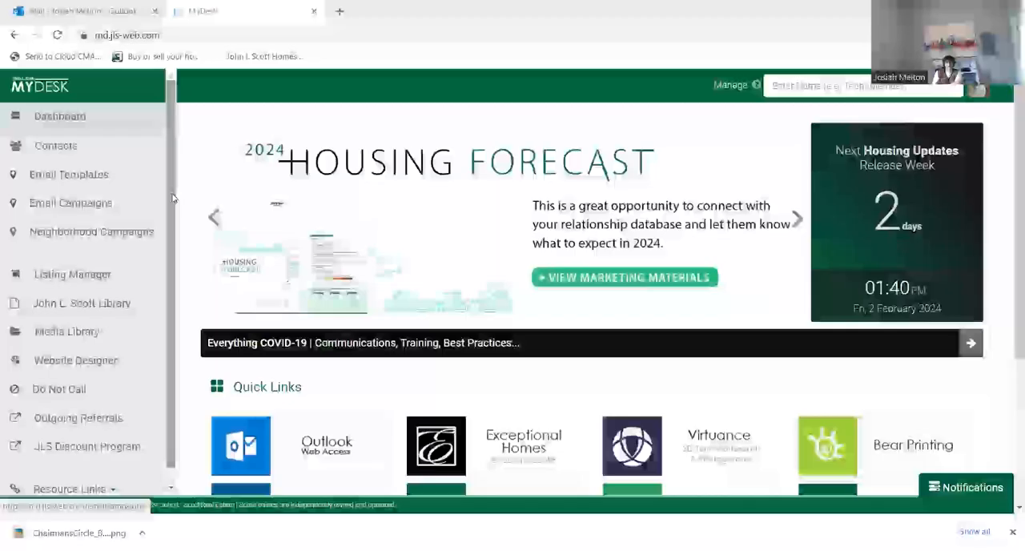
Browse MyDesk's John L. Scott Library to Marketing > Logo Library > Award Logos 2023.
left_click(797, 218)
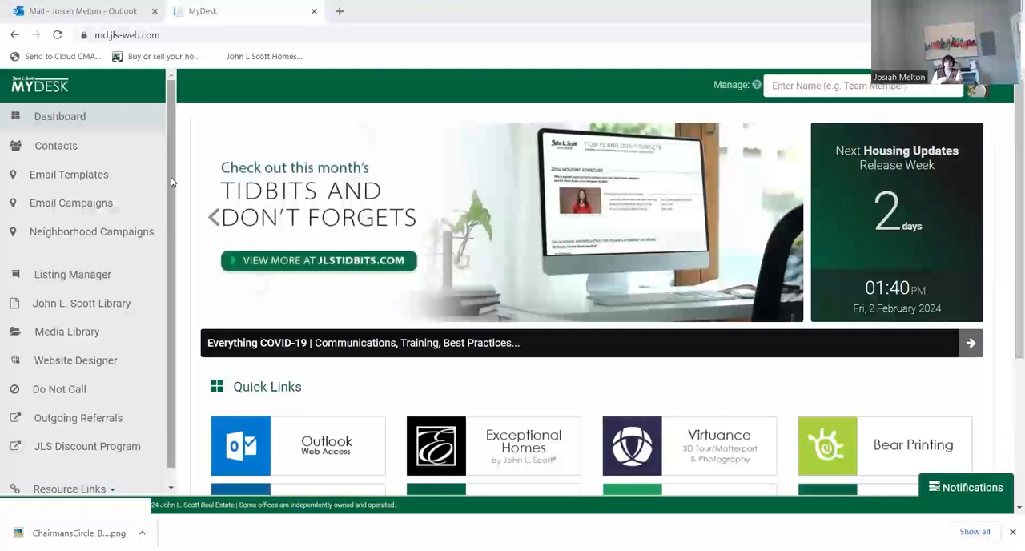
left_click(797, 218)
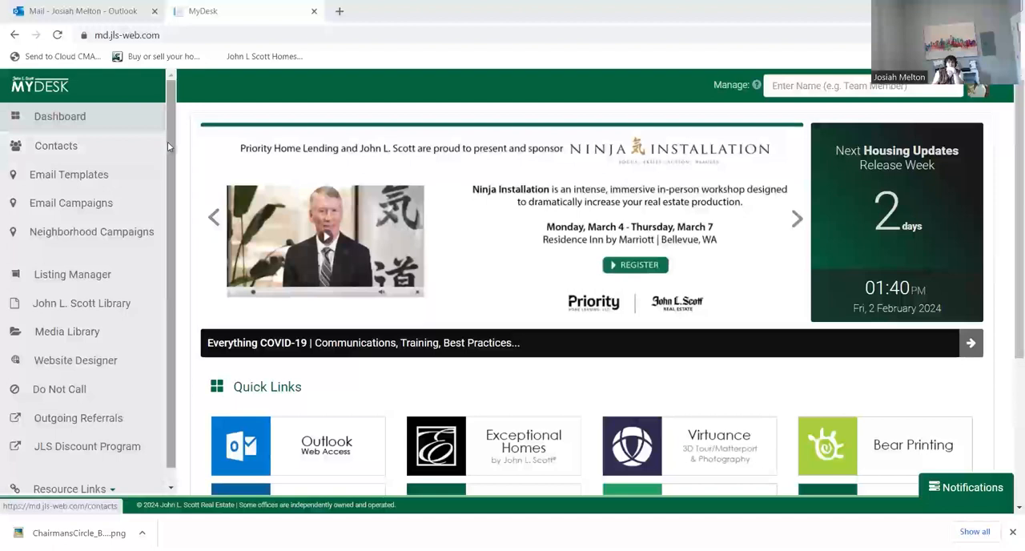
left_click(797, 218)
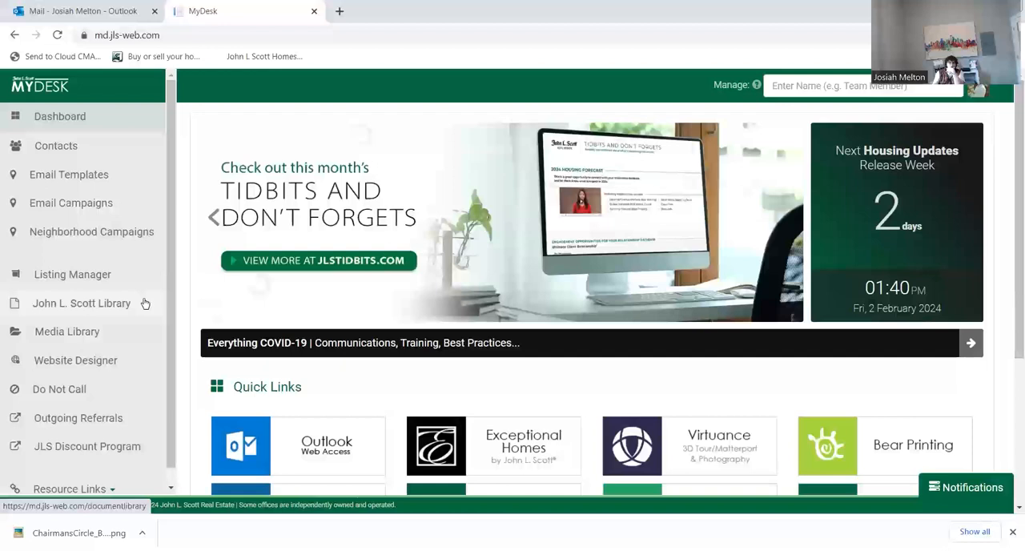
left_click(797, 218)
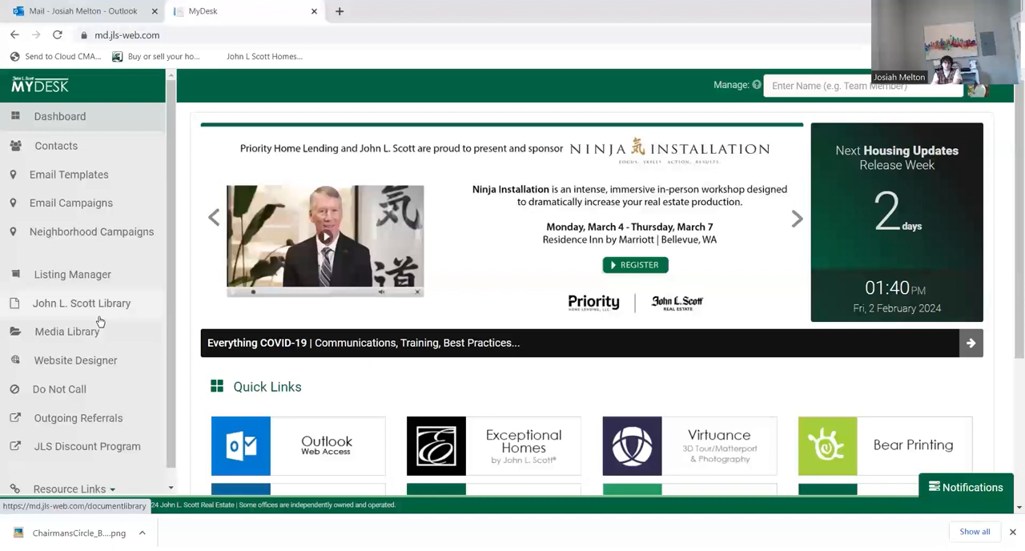
left_click(81, 303)
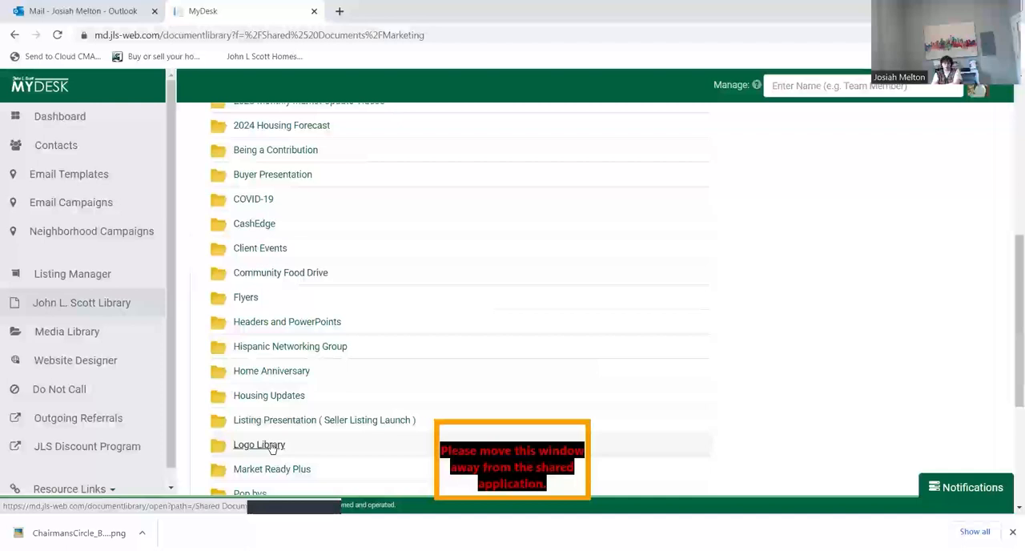
left_click(258, 445)
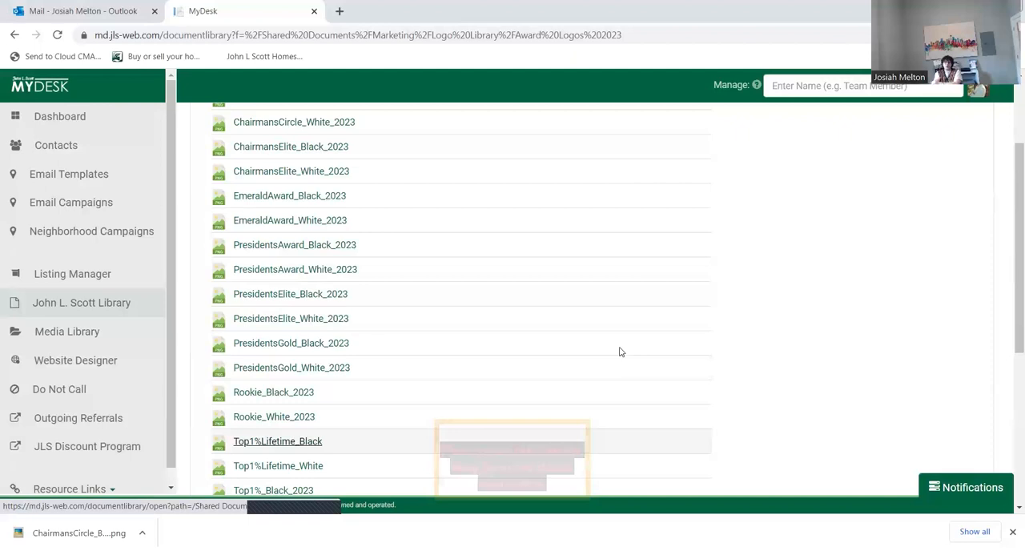
left_click(80, 10)
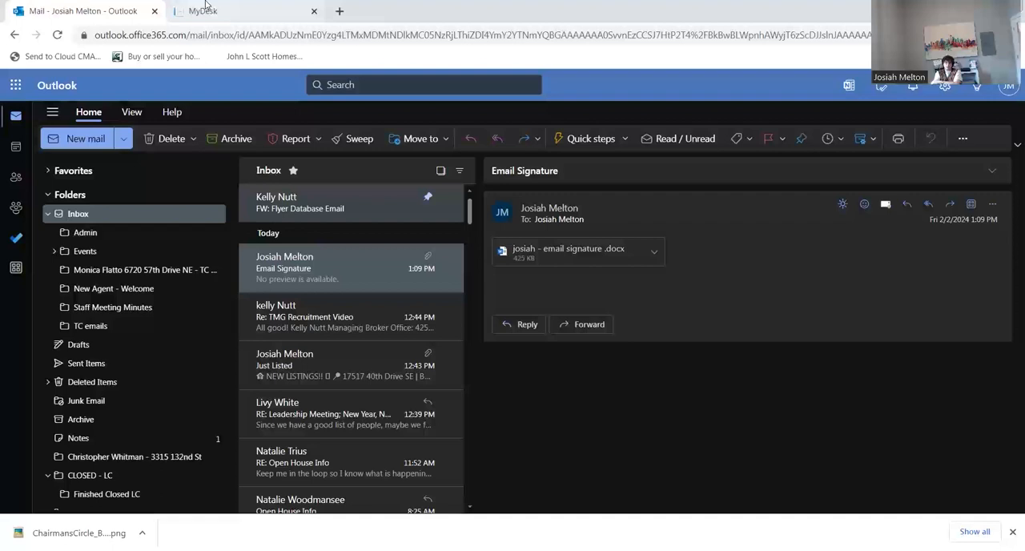
left_click(202, 10)
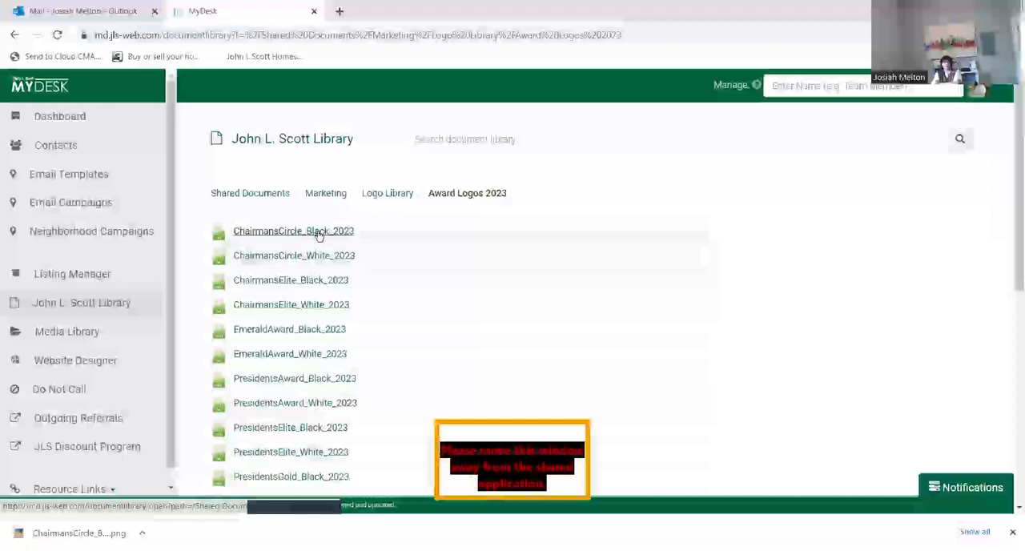
Open the ChairmansCircle_Black_2023 logo in its own tab and cancel the Save As dialog.
left_click(293, 231)
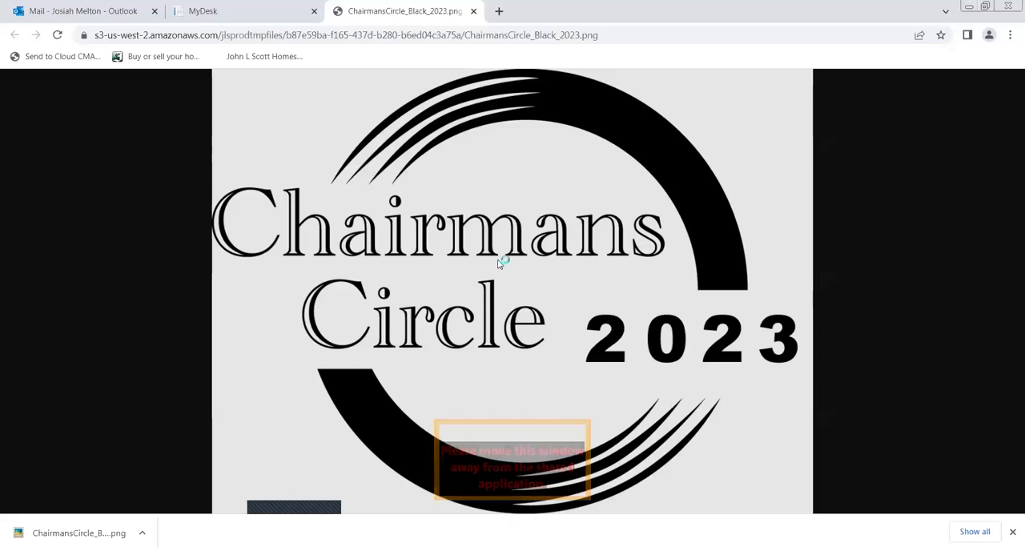
key("ctrl+s")
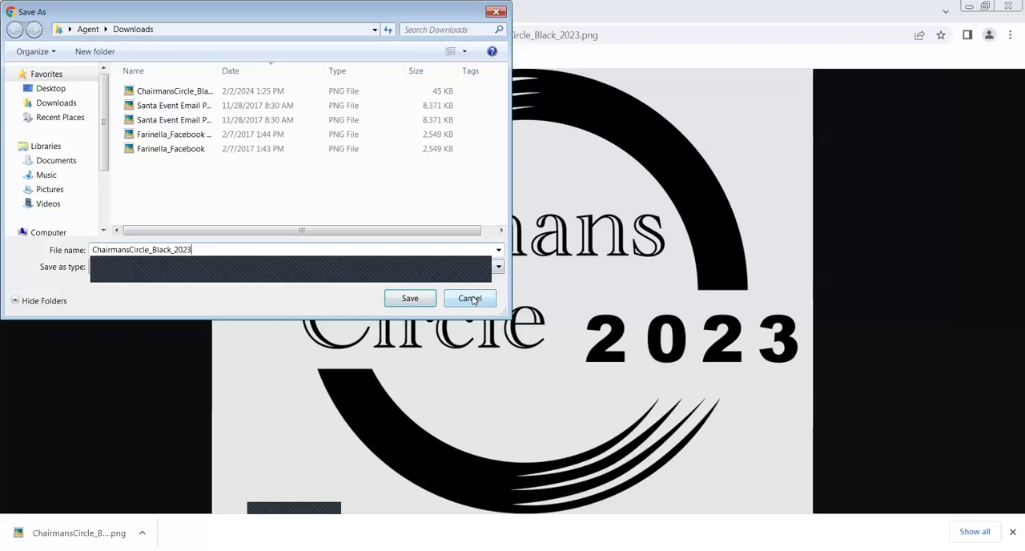
left_click(471, 298)
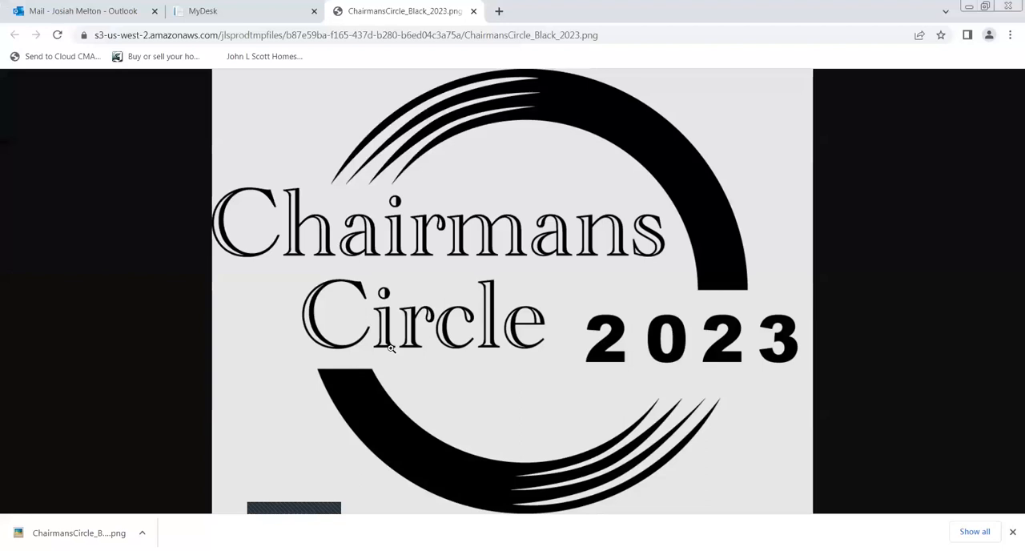
Return to the Outlook tab to edit the Listing Coordinator signature.
left_click(80, 11)
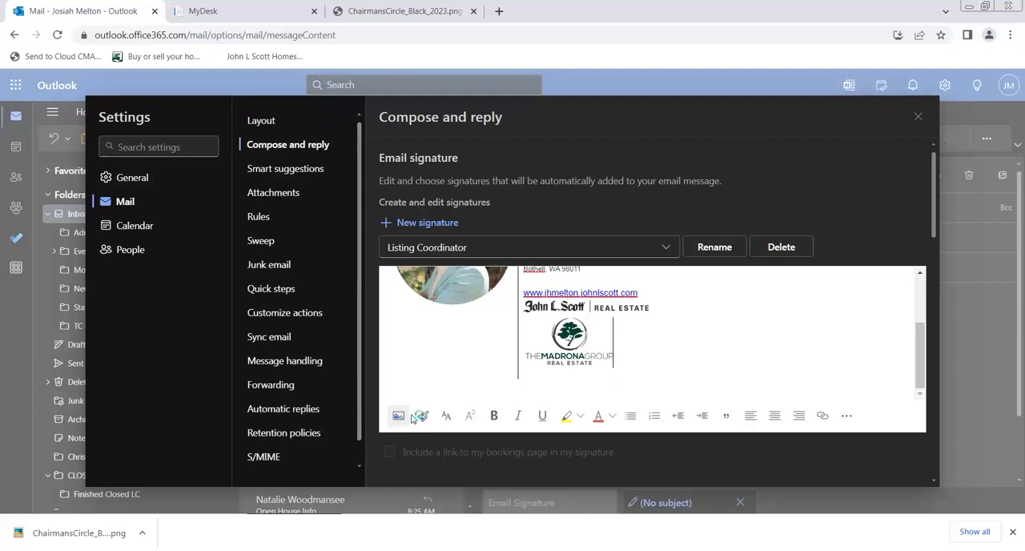
Insert the downloaded ChairmansCircle_Black_2023 picture inline beside the Madrona Group logo.
left_click(398, 415)
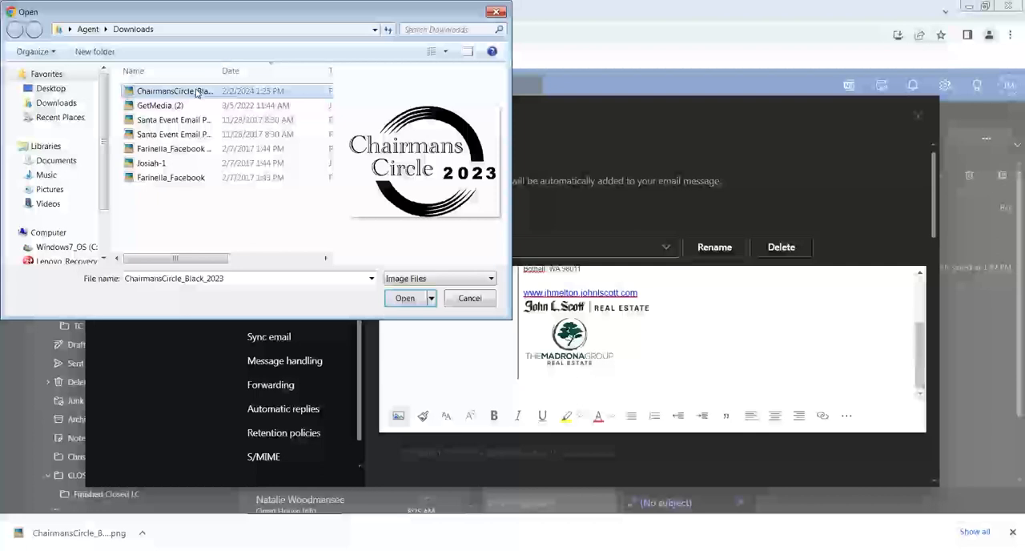
left_click(404, 298)
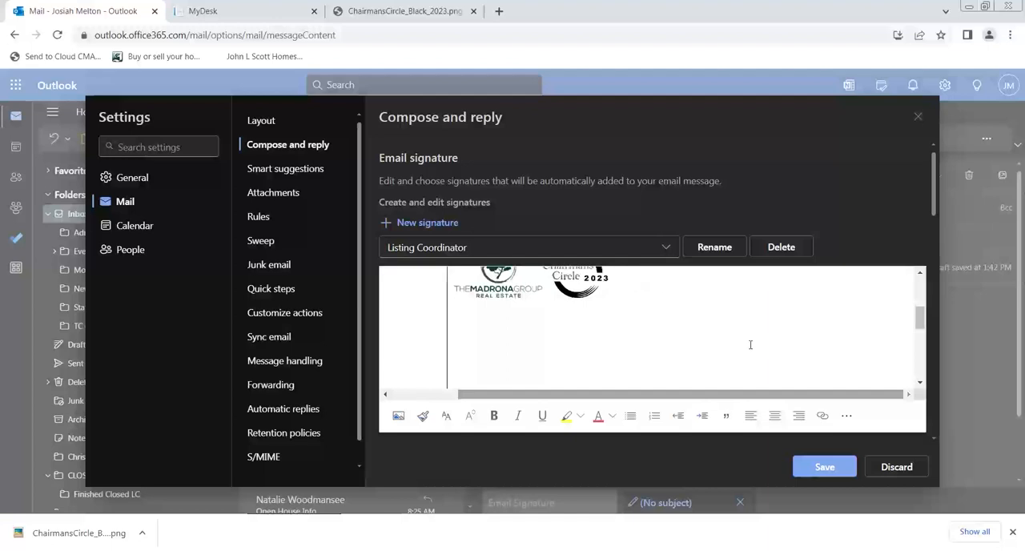
scroll("down", 3)
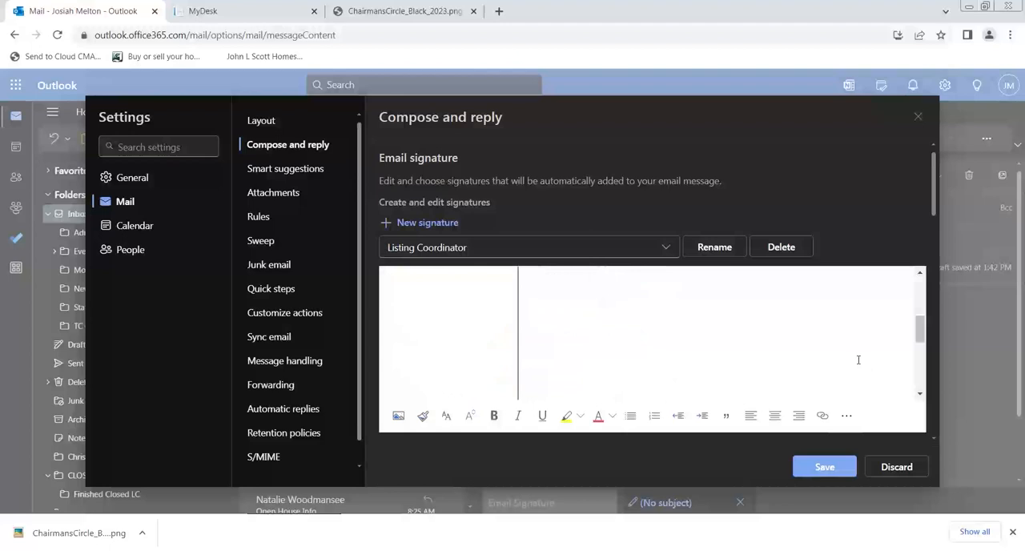
scroll("down", 3)
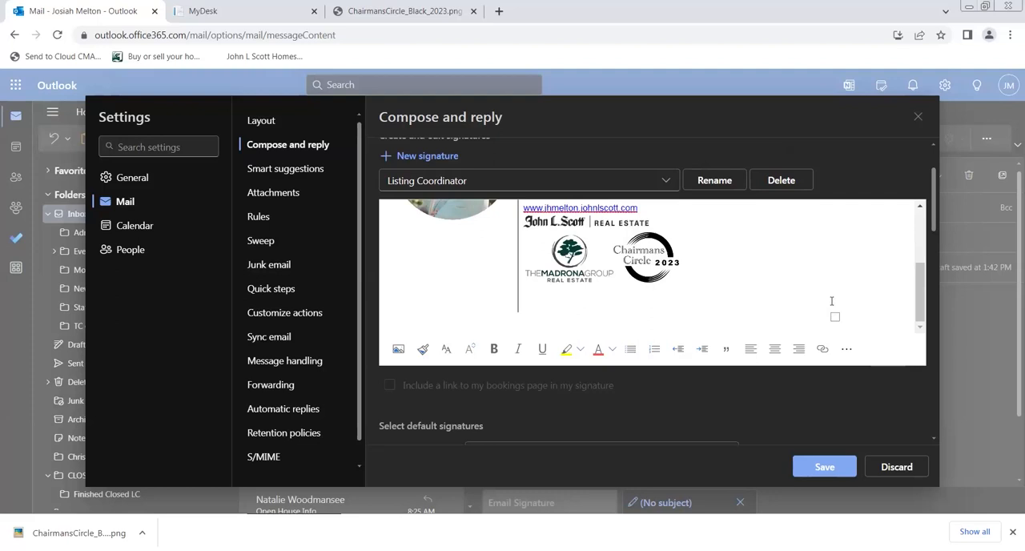
scroll("up", 3)
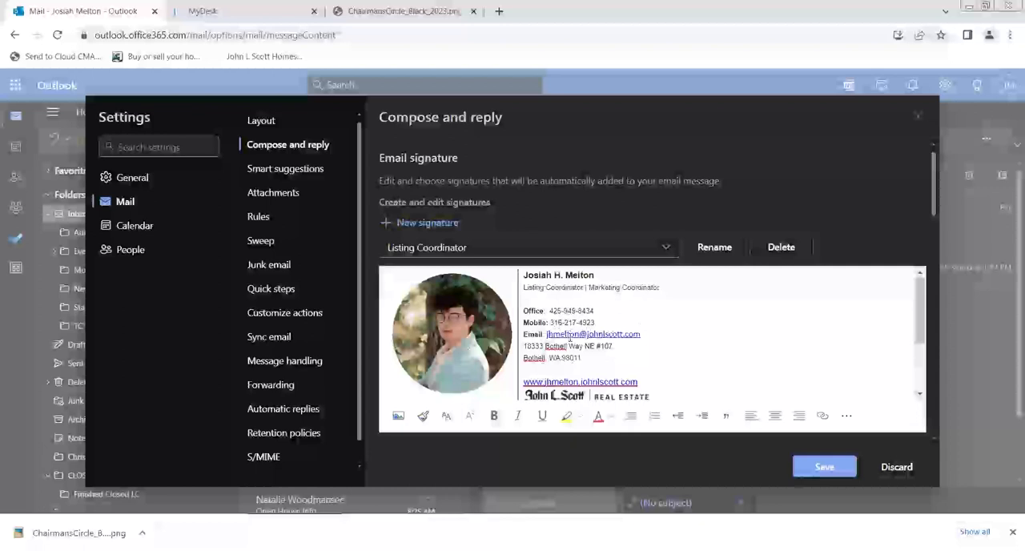
scroll("down", 3)
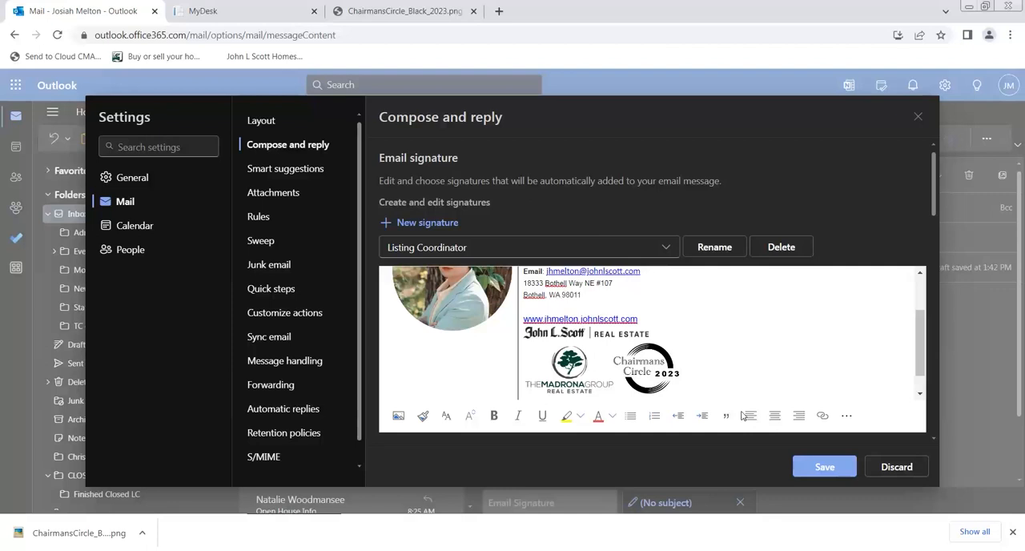
mouse_move(711, 362)
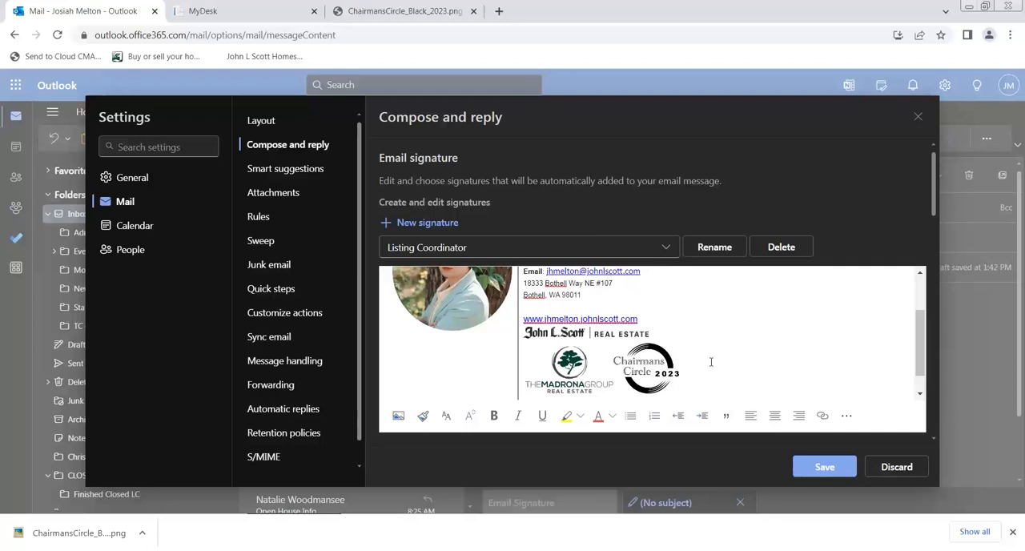